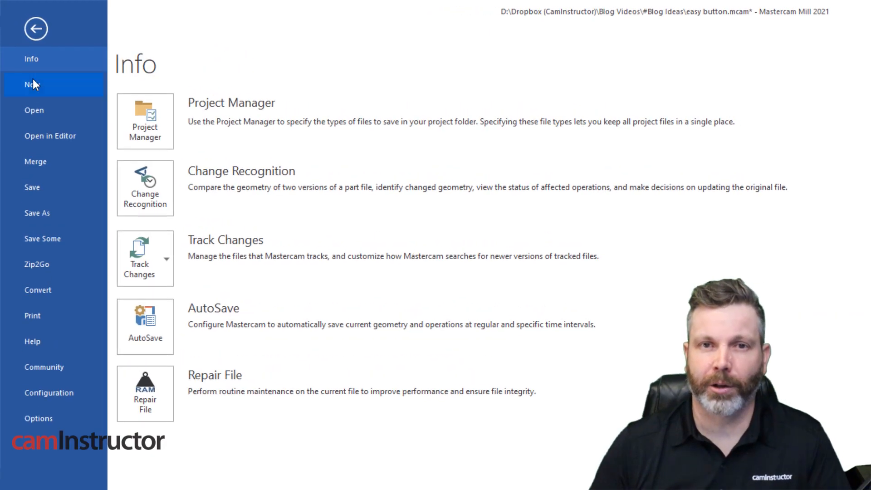
# Leave the File backstage view and return to the easy base part in the graphics window.
pyautogui.click(36, 29)
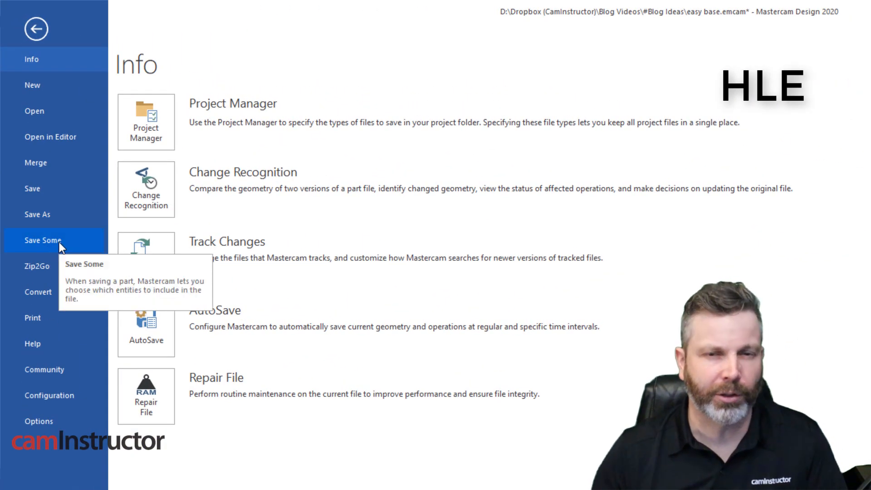
pyautogui.click(43, 240)
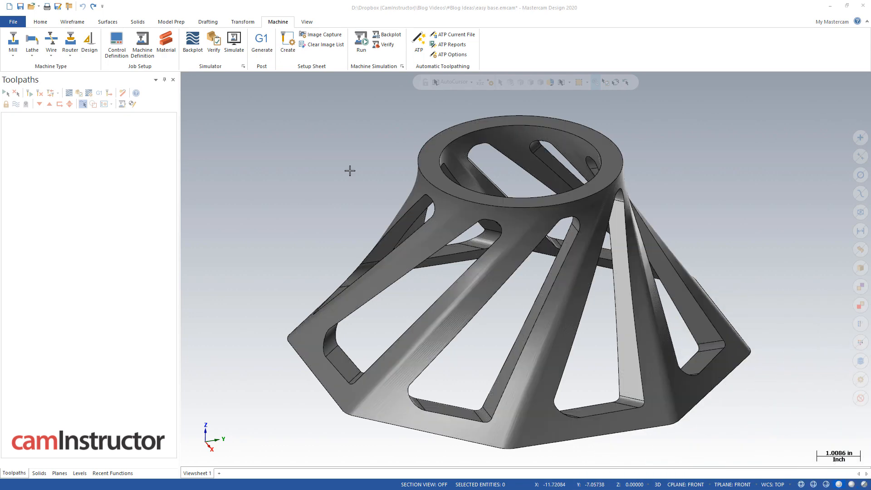
pyautogui.moveTo(246, 122)
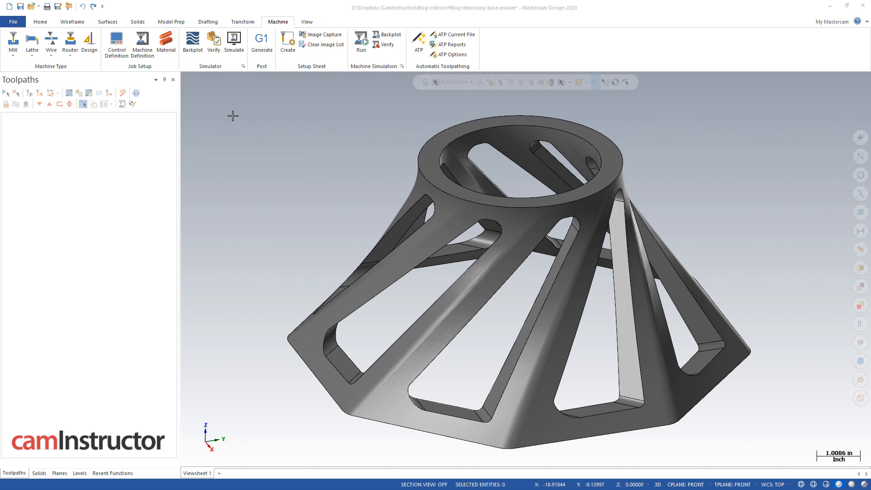
# Add the default mill machine to the part.
pyautogui.click(12, 43)
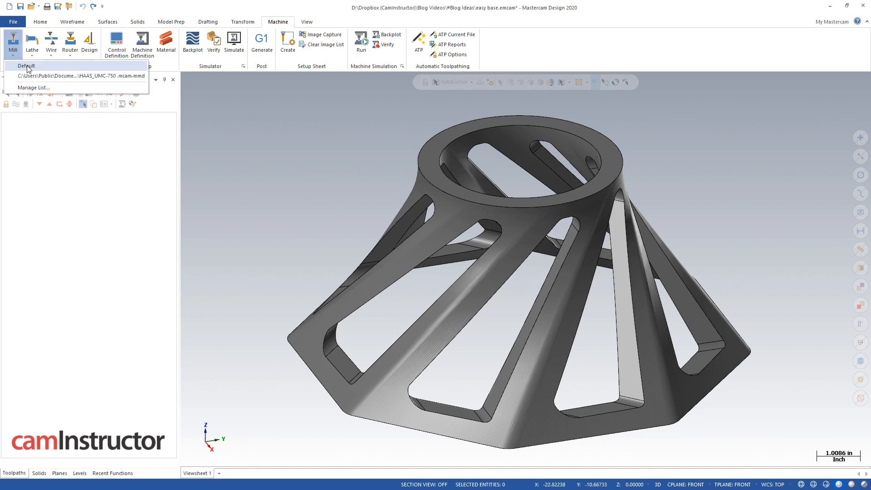
pyautogui.click(26, 65)
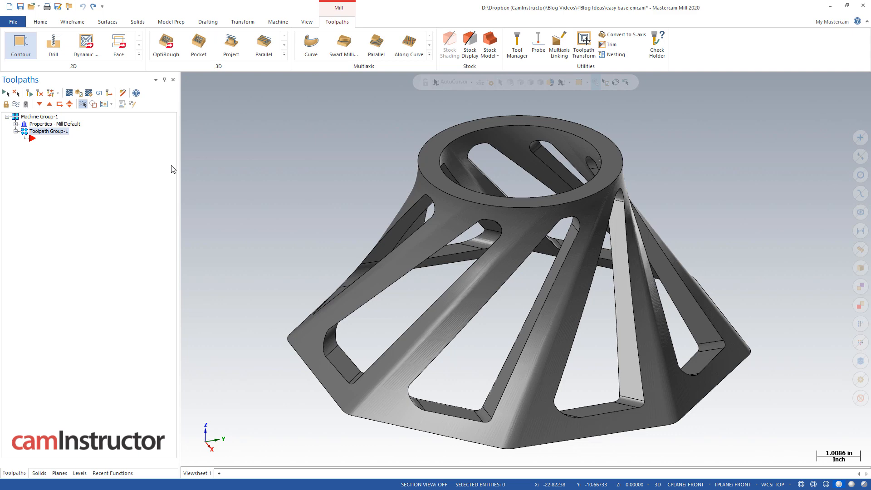
pyautogui.moveTo(203, 159)
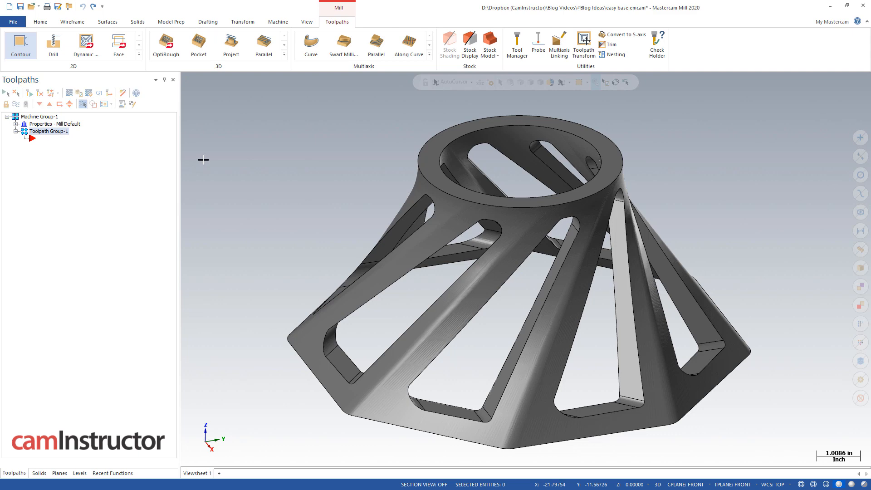
pyautogui.moveTo(199, 158)
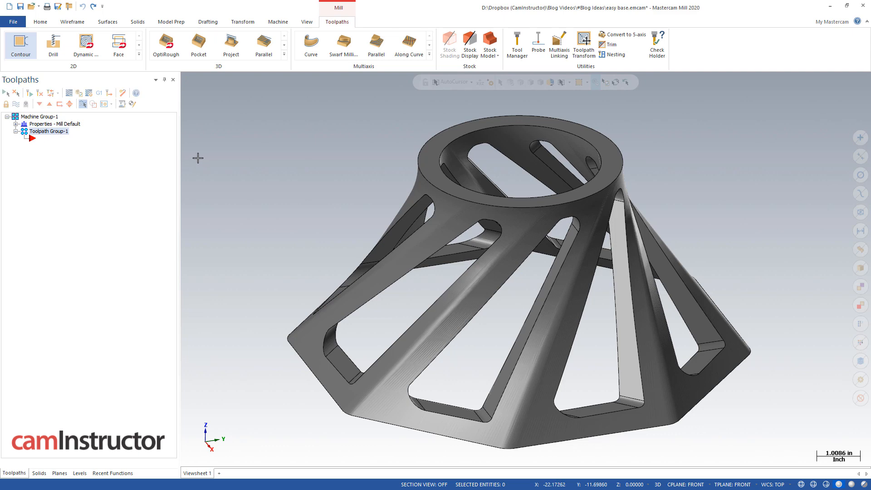
pyautogui.moveTo(459, 90)
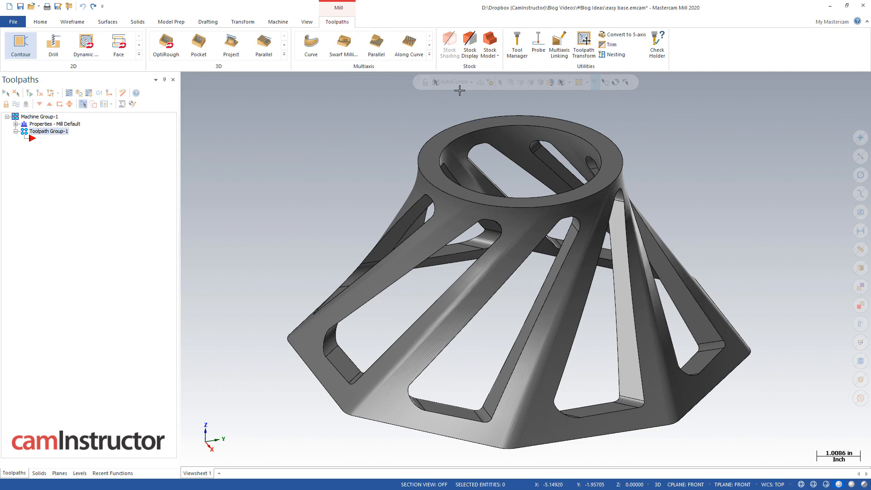
# Create a stock model named 1234 whose initial shape comes from the solid body.
pyautogui.click(488, 45)
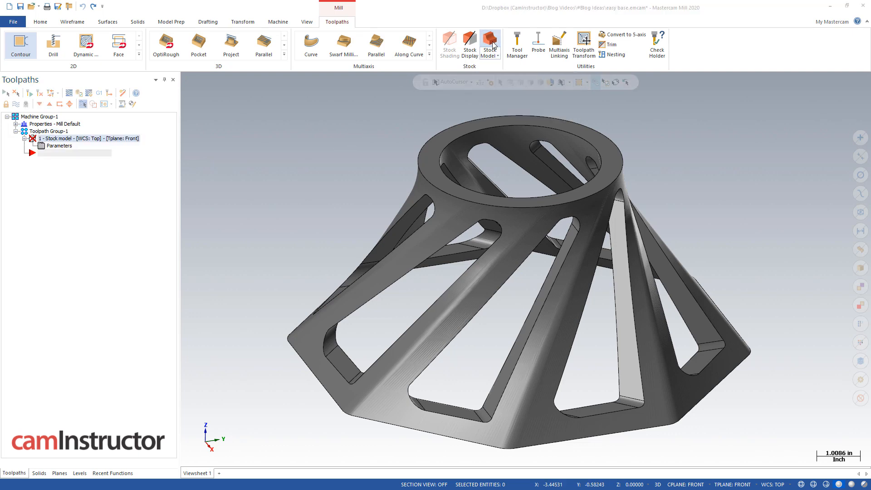
pyautogui.click(489, 45)
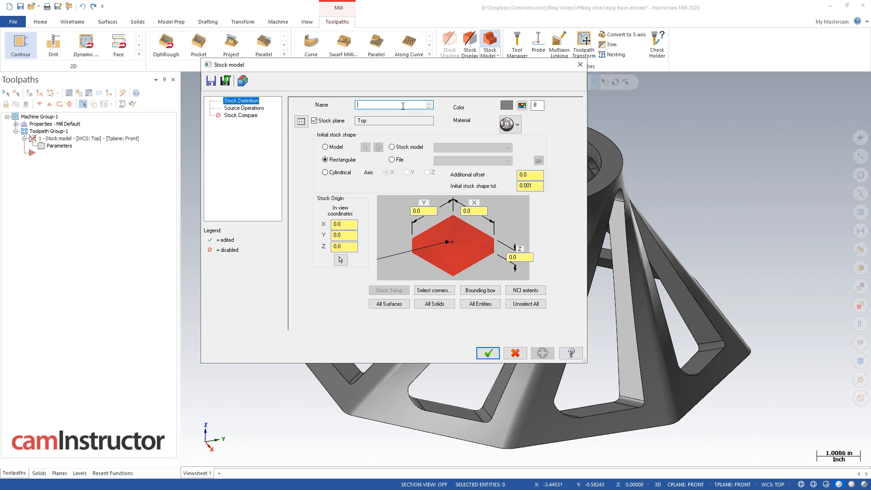
pyautogui.write('1234')
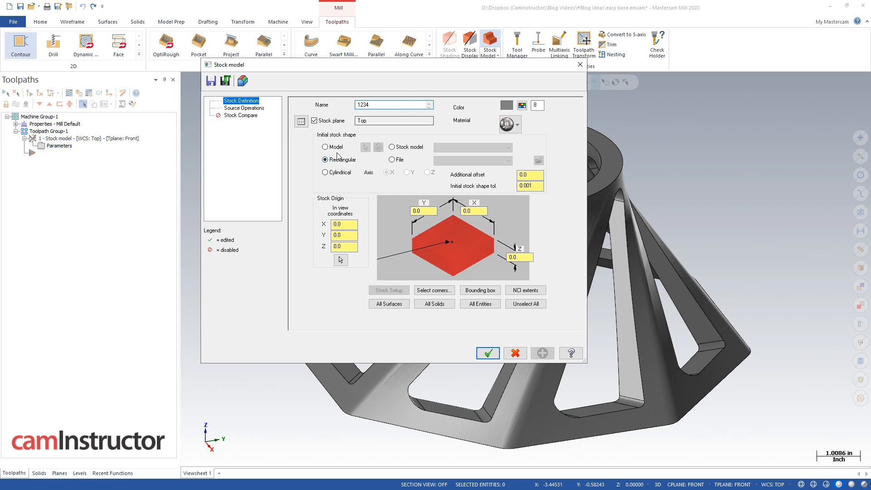
pyautogui.click(325, 147)
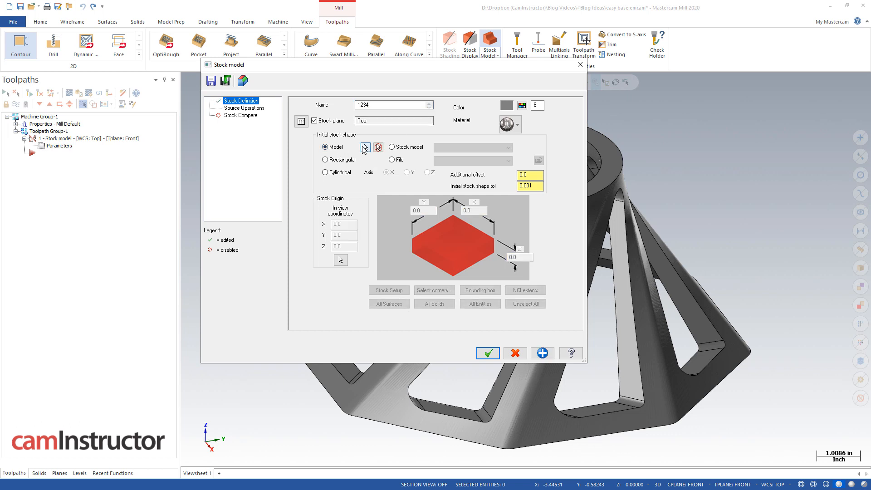
pyautogui.click(364, 147)
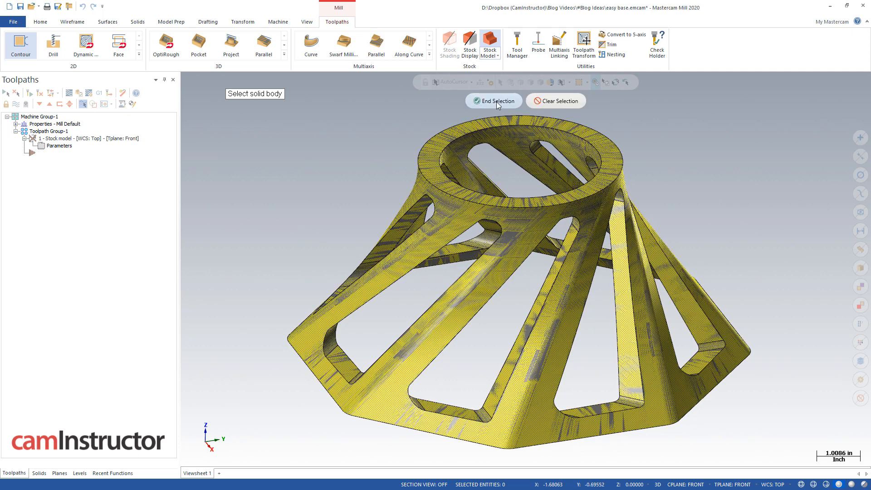
pyautogui.click(492, 101)
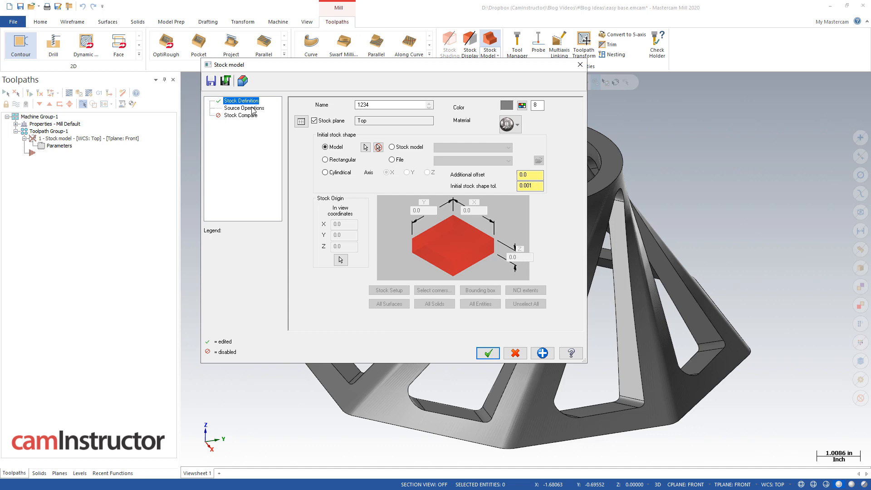
pyautogui.moveTo(253, 103)
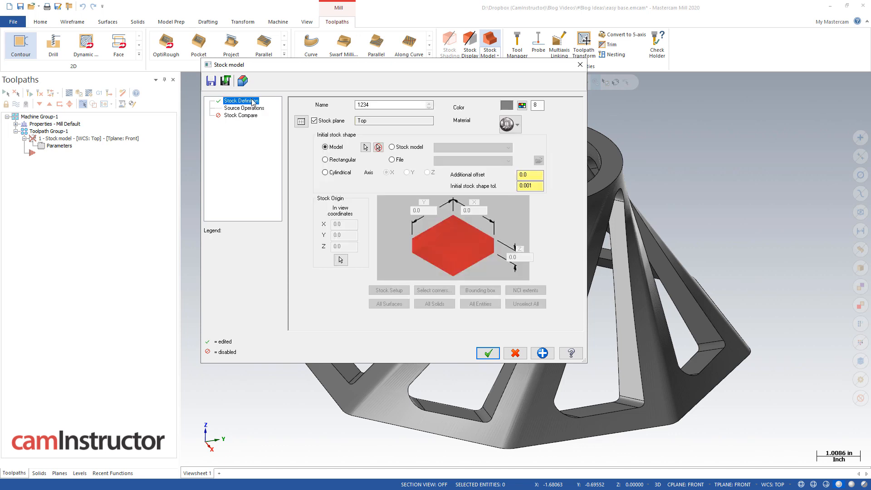
pyautogui.click(487, 352)
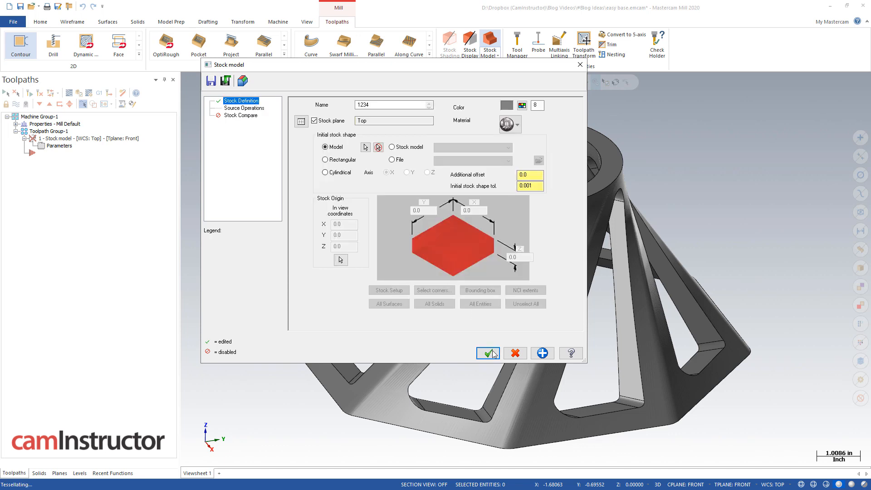
pyautogui.click(487, 352)
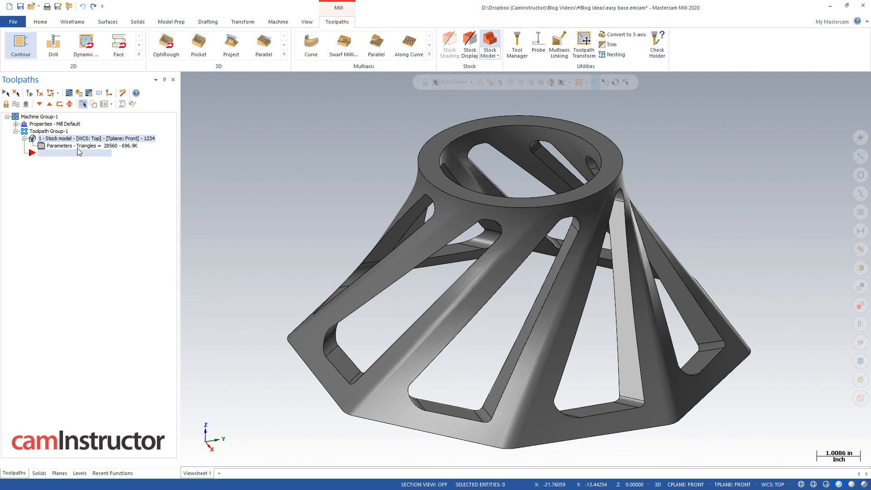
pyautogui.moveTo(249, 125)
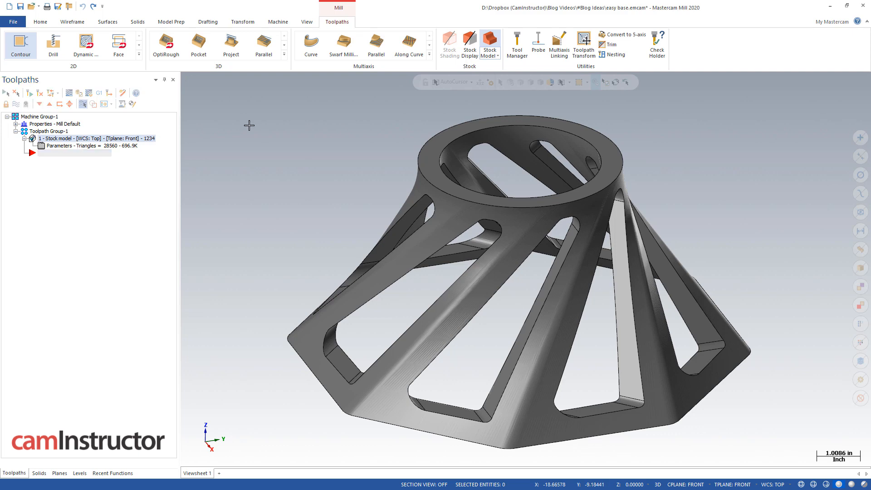
pyautogui.moveTo(311, 134)
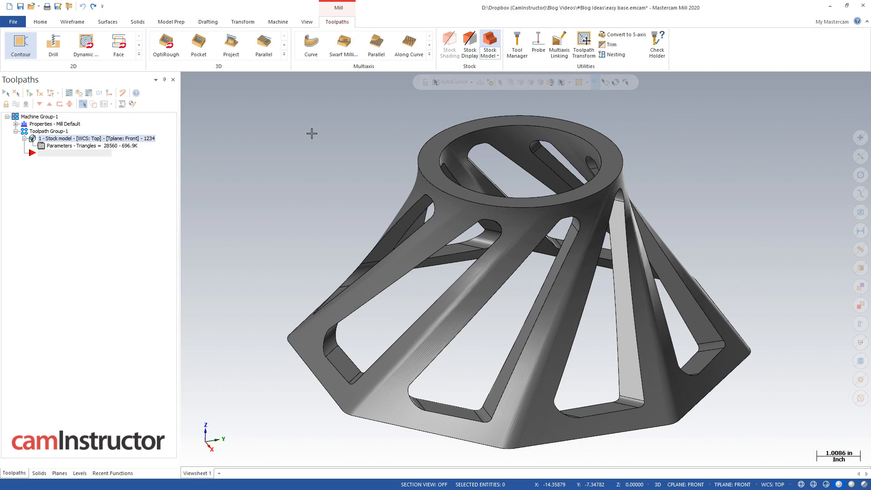
pyautogui.moveTo(45, 140)
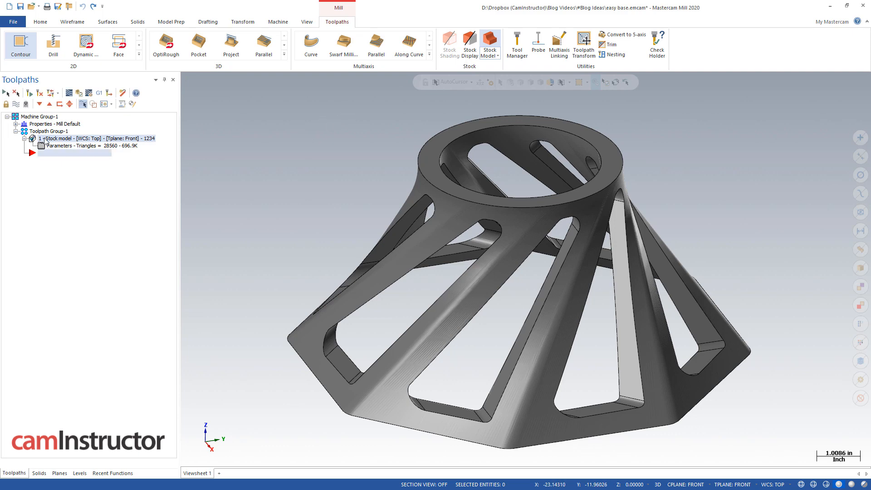
pyautogui.moveTo(491, 73)
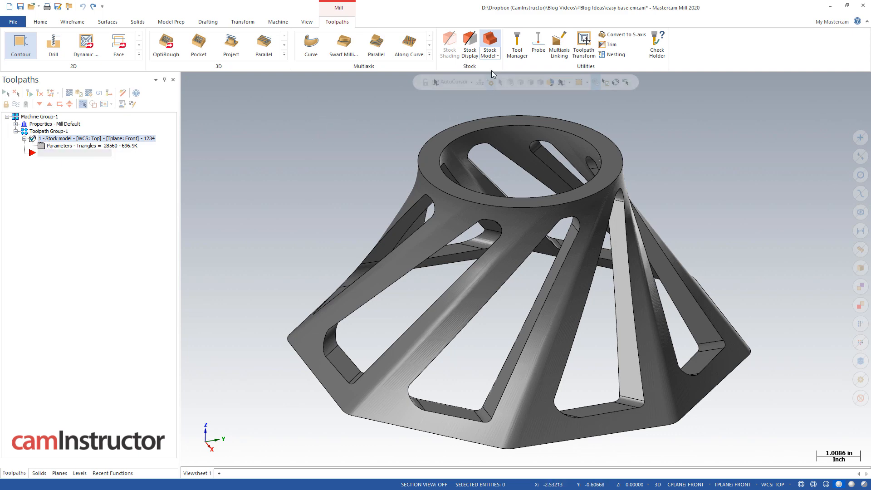
# Export the stock model as easy button.stl (StereoLithography), replacing the existing file.
pyautogui.click(490, 44)
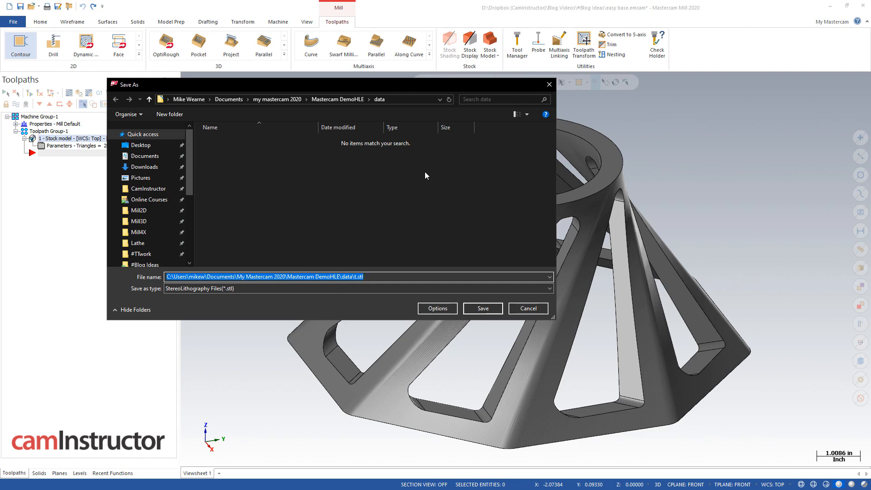
pyautogui.moveTo(206, 191)
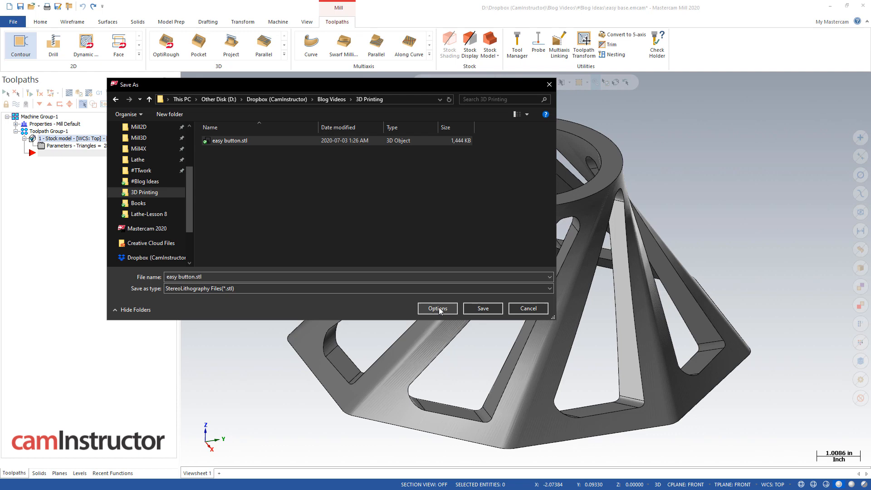
pyautogui.moveTo(434, 312)
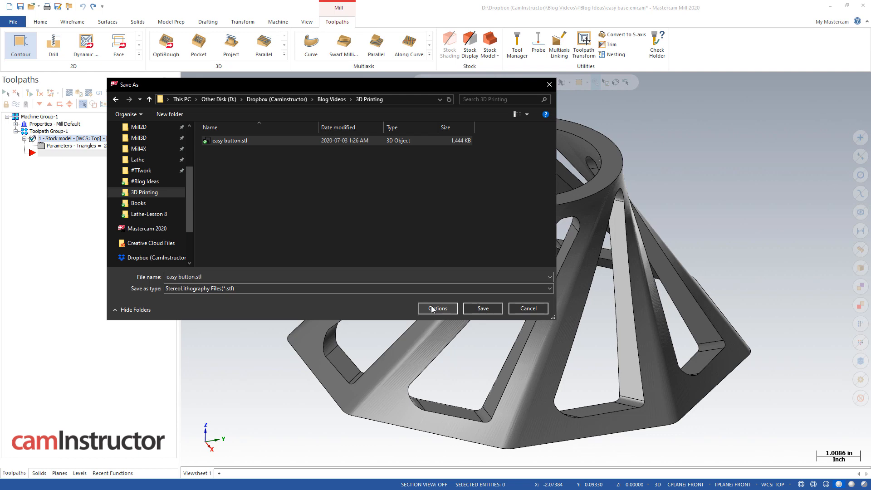
pyautogui.click(482, 308)
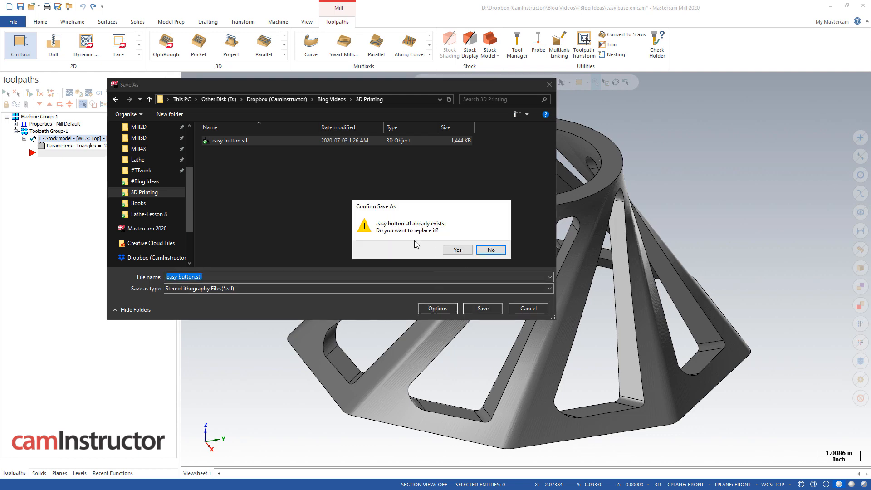
pyautogui.click(456, 248)
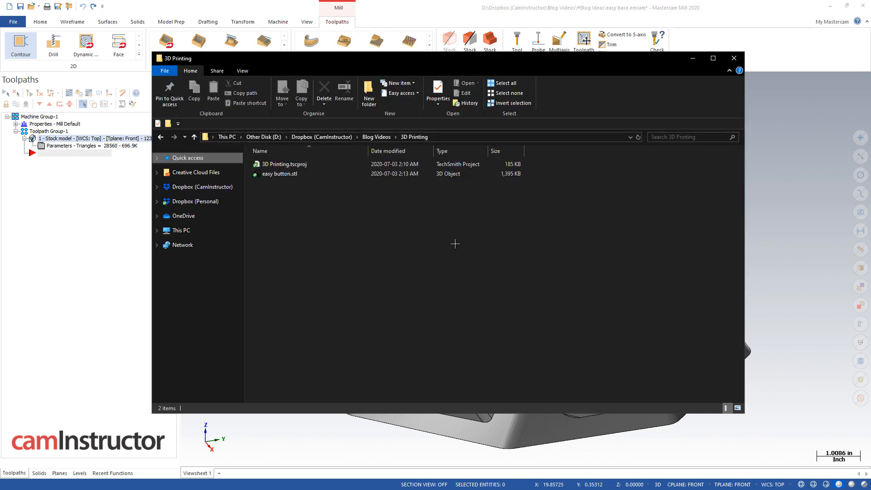
# Select easy button.stl in the 3D Printing folder to confirm its 1,395 KB size.
pyautogui.click(280, 173)
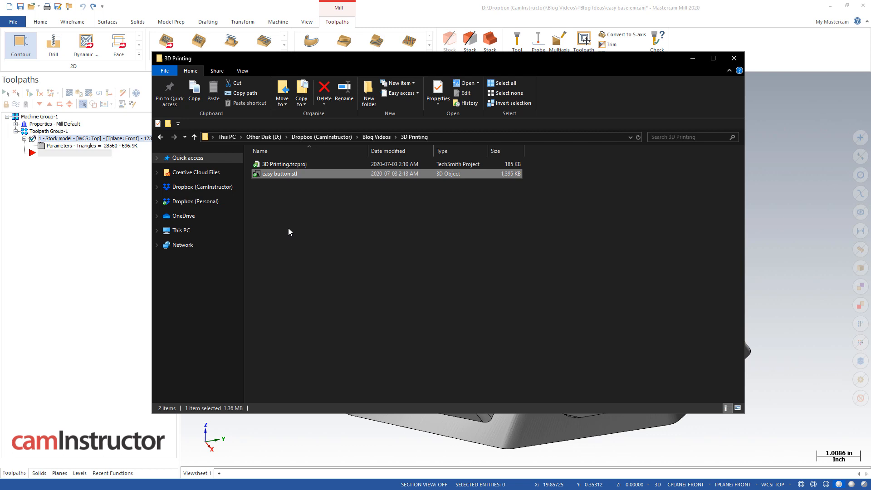
pyautogui.moveTo(441, 182)
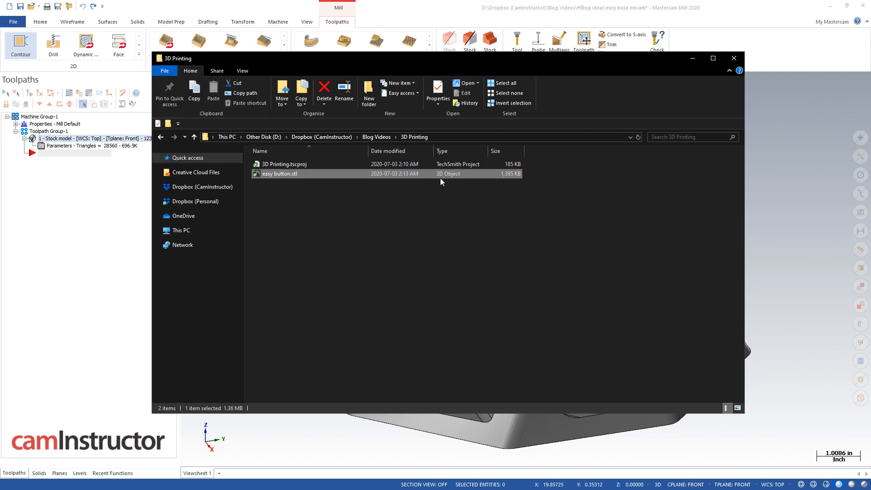
pyautogui.moveTo(294, 178)
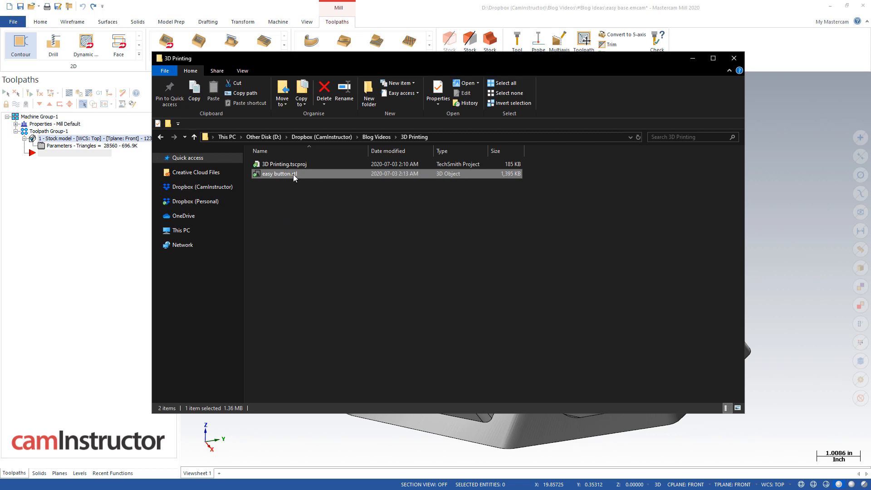
pyautogui.moveTo(505, 177)
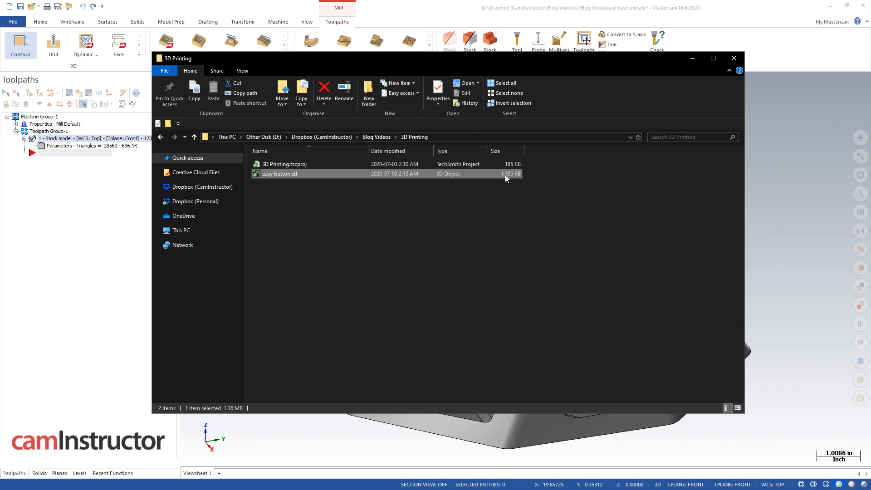
pyautogui.moveTo(515, 177)
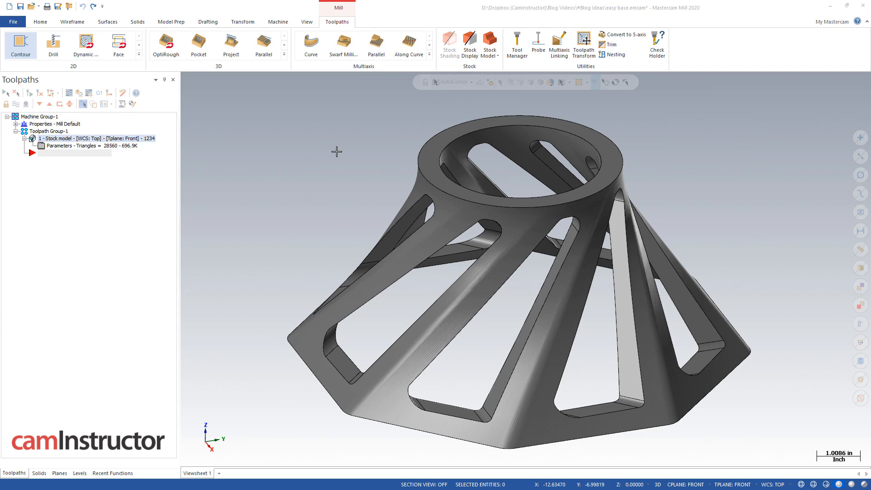
pyautogui.moveTo(288, 135)
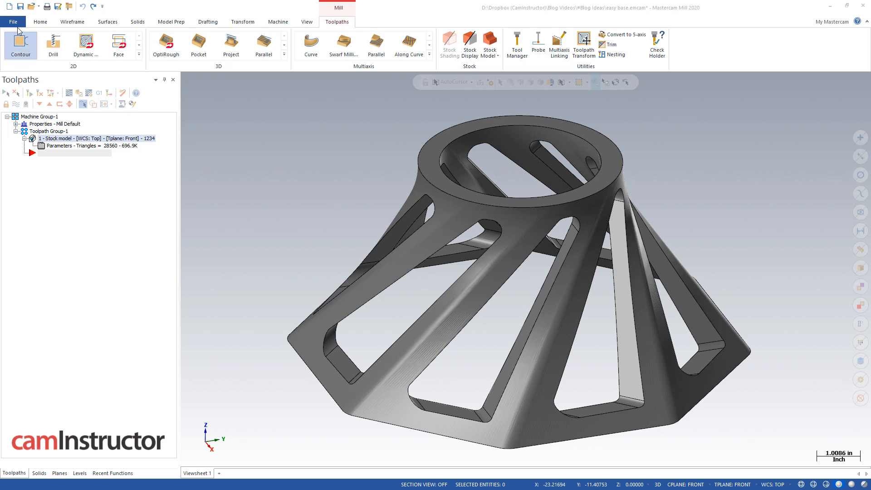
# Show the Converters page of System Configuration with STL export resolution 0.001 selected.
pyautogui.click(14, 21)
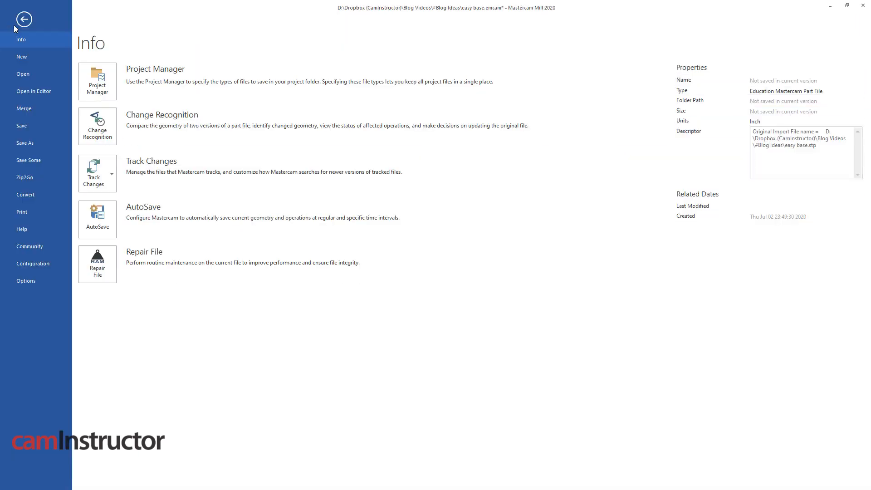
pyautogui.click(24, 19)
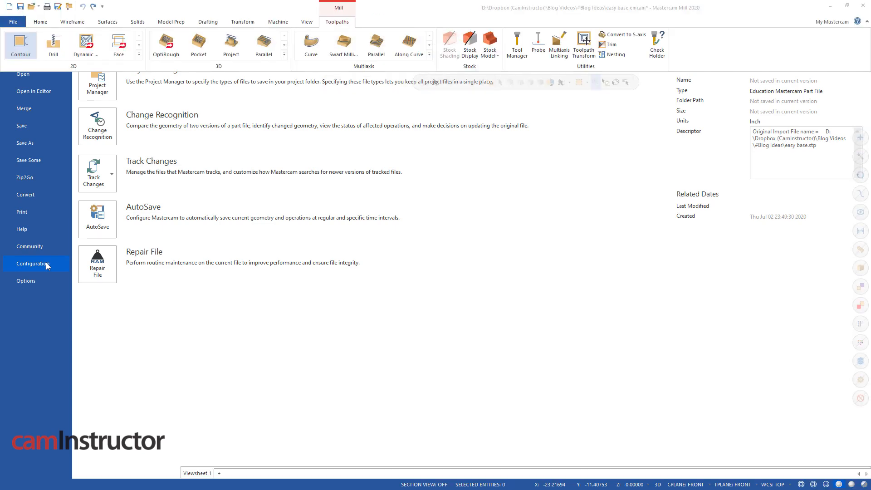
pyautogui.click(34, 263)
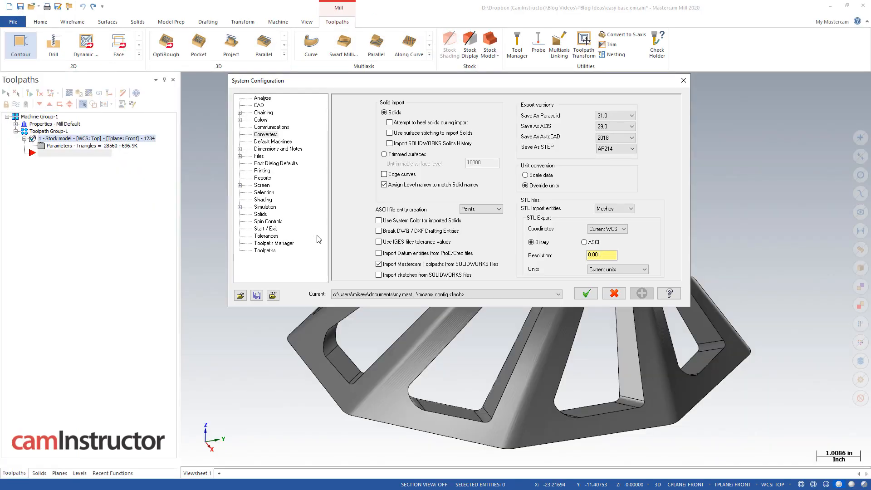
pyautogui.click(266, 134)
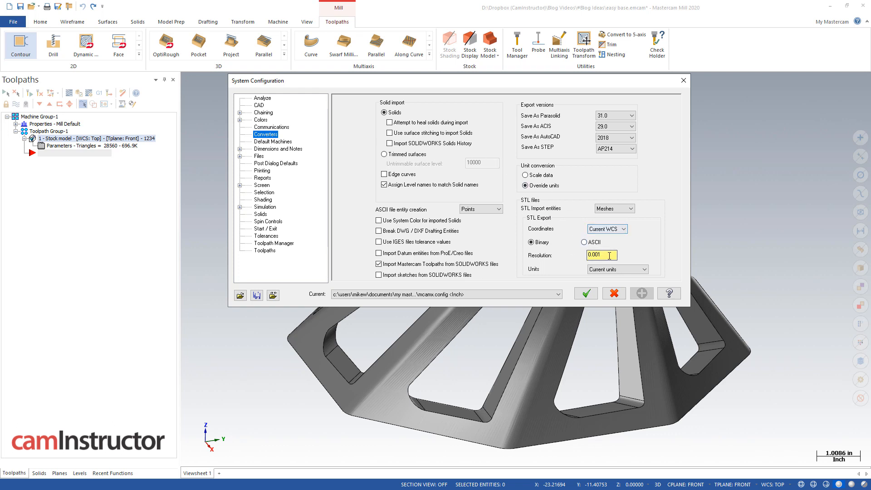
pyautogui.tripleClick(600, 255)
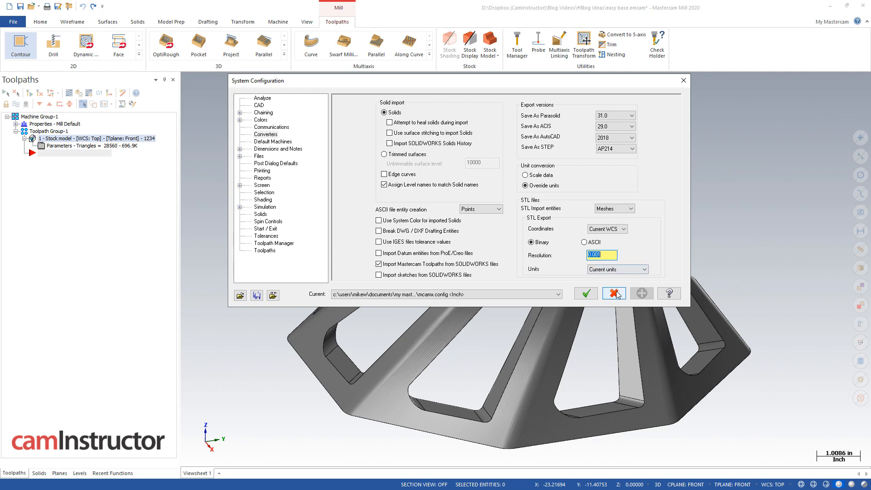
pyautogui.click(613, 292)
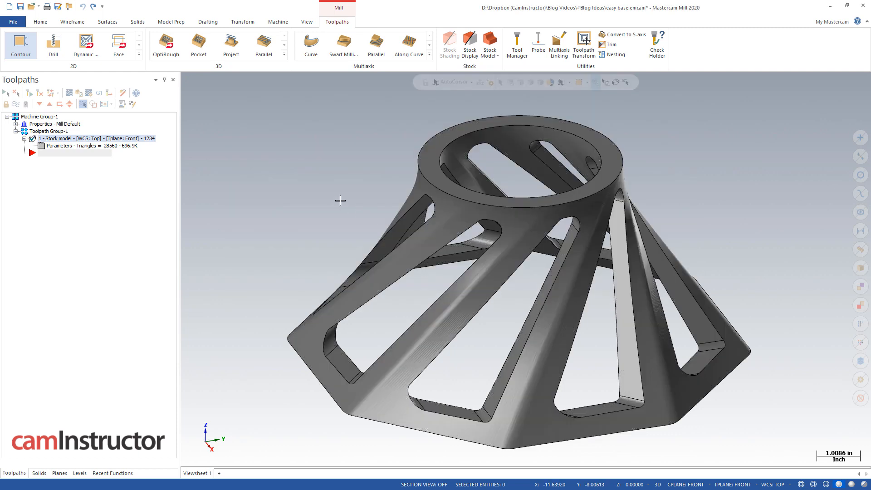
pyautogui.moveTo(326, 190)
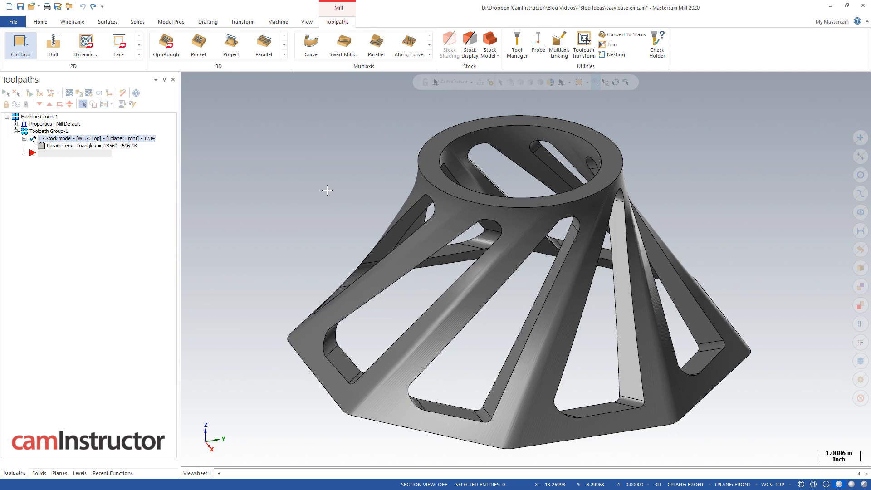
pyautogui.moveTo(317, 189)
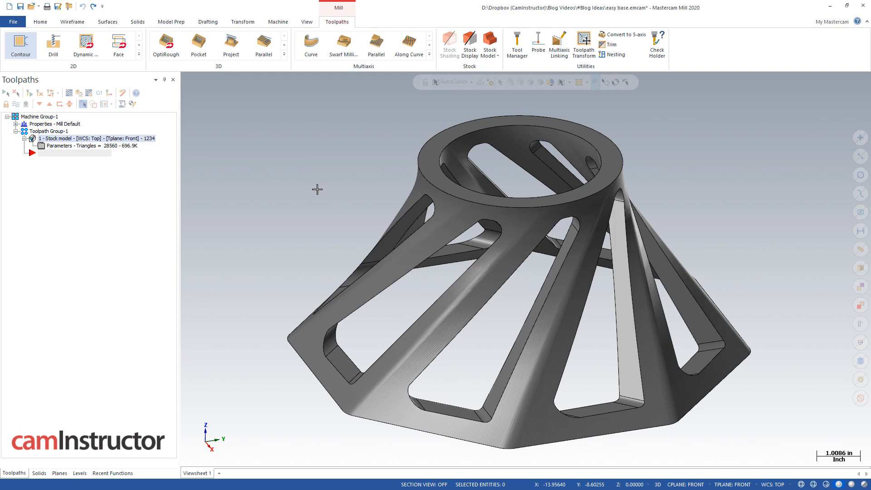
pyautogui.moveTo(297, 162)
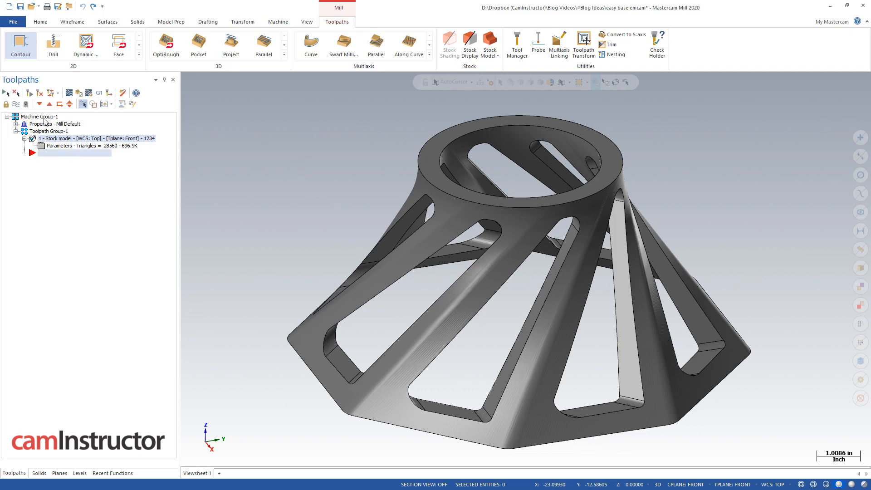
pyautogui.click(17, 123)
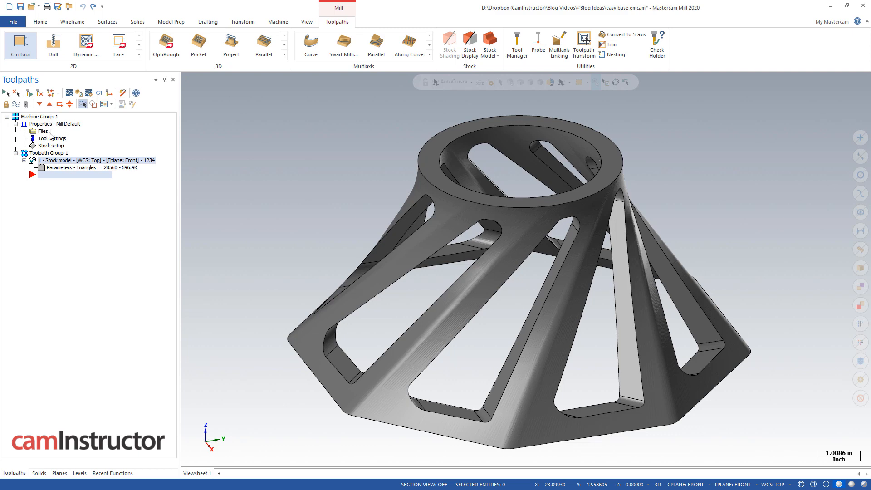
pyautogui.doubleClick(50, 145)
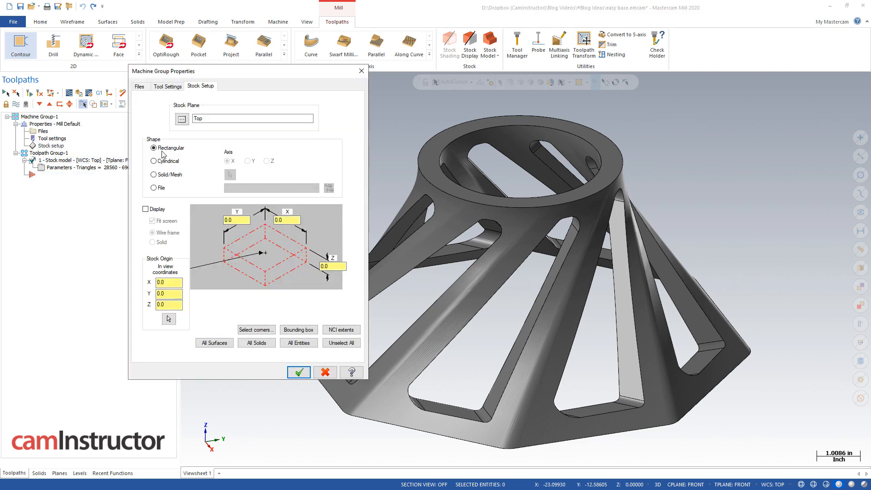
pyautogui.click(154, 174)
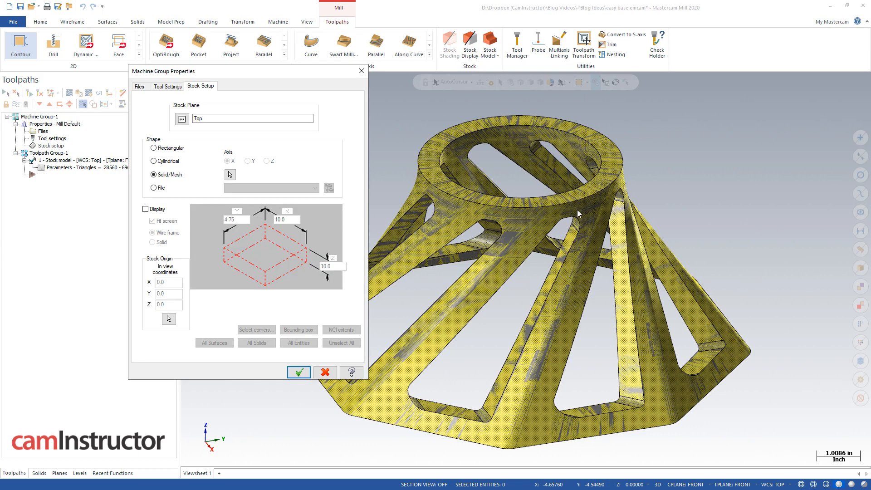
pyautogui.click(298, 372)
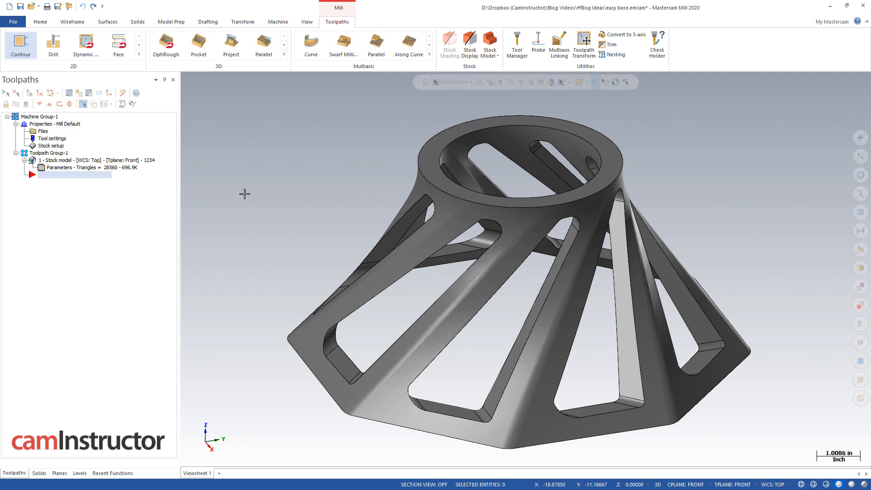
pyautogui.moveTo(89, 92)
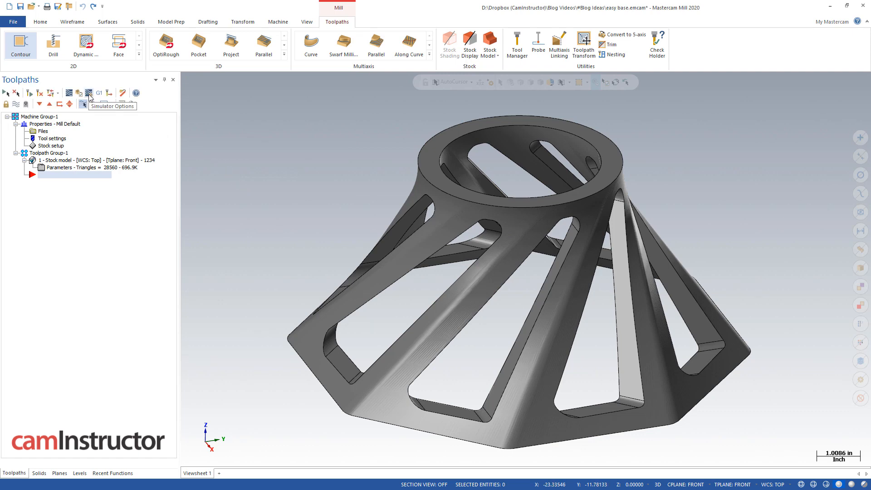
pyautogui.click(89, 92)
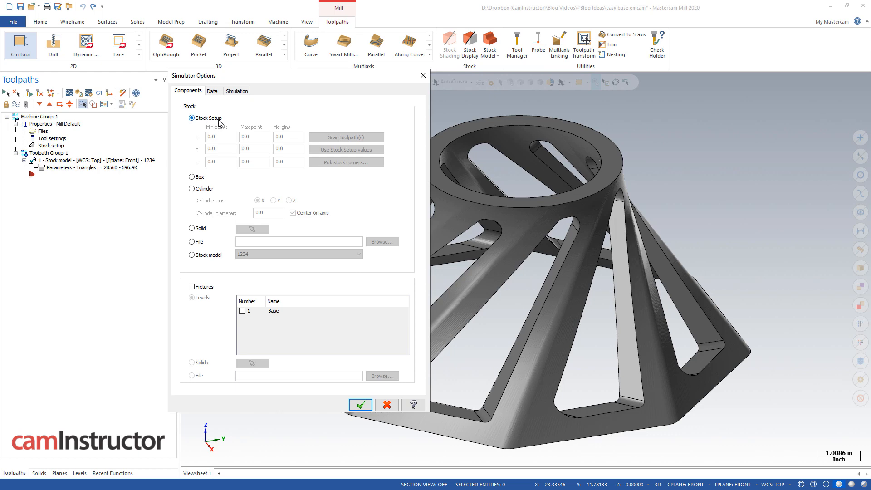
pyautogui.click(360, 404)
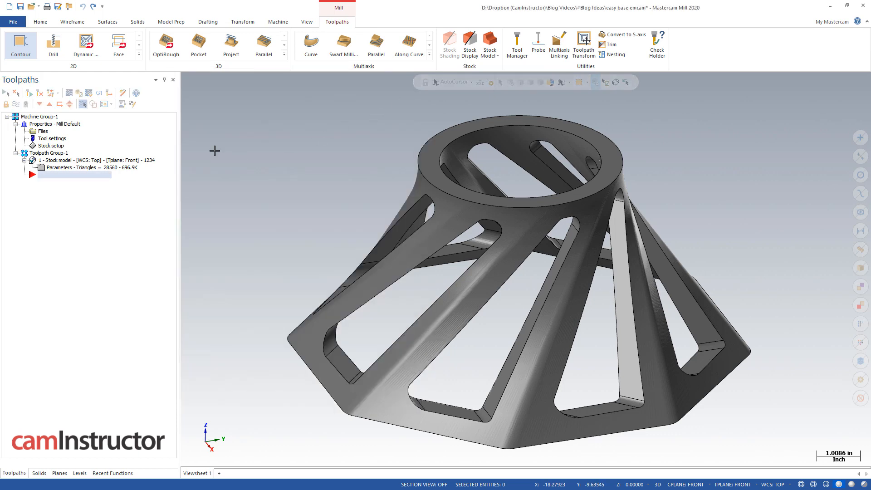
# Start a contour toolpath chained around the top rim edge.
pyautogui.click(20, 46)
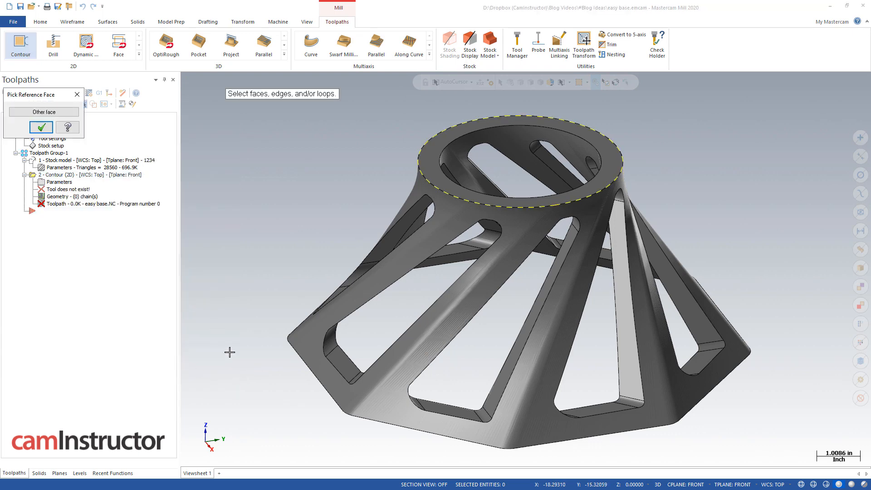
pyautogui.click(41, 127)
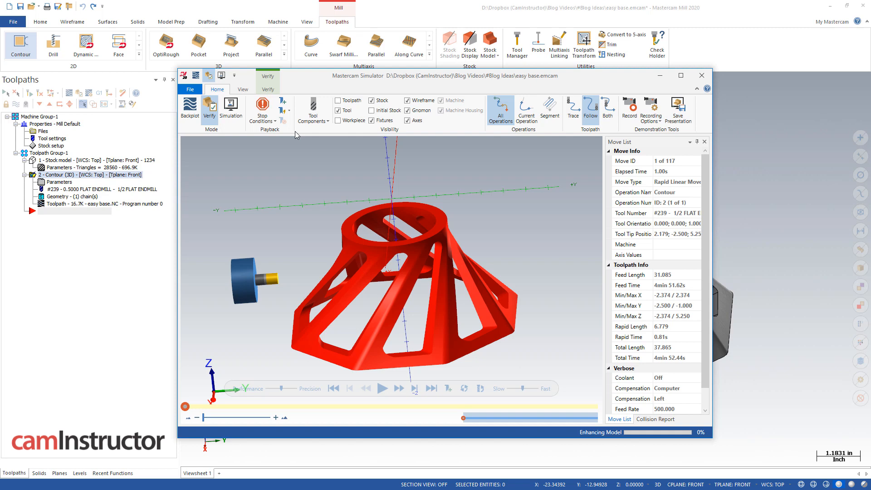
# Save the simulator's machined stock as an STL in the Blog Videos\3D Printing folder.
pyautogui.click(266, 89)
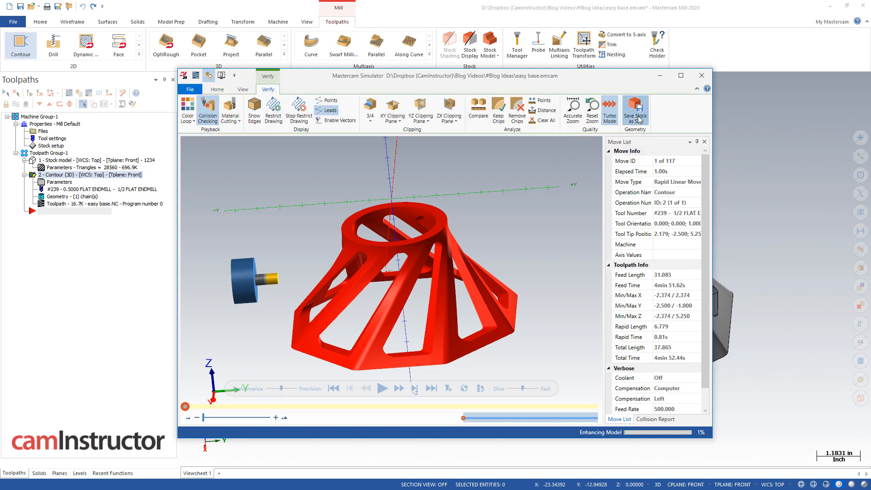
pyautogui.click(635, 109)
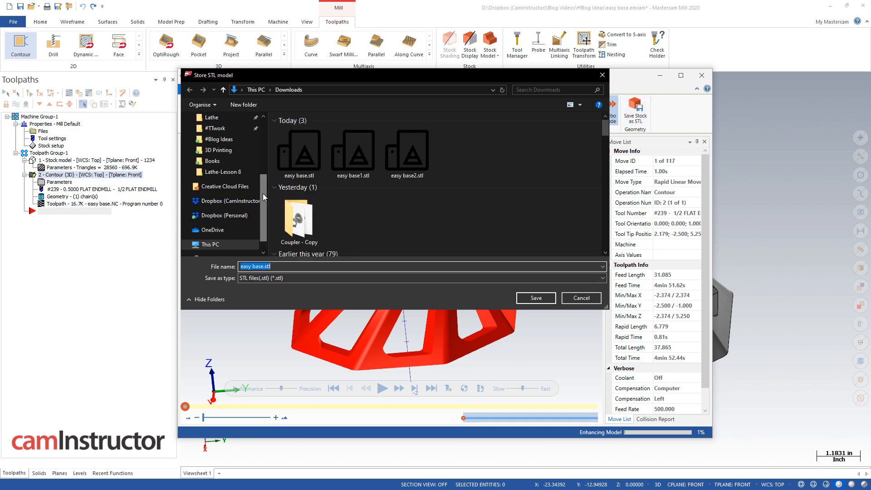
pyautogui.click(280, 187)
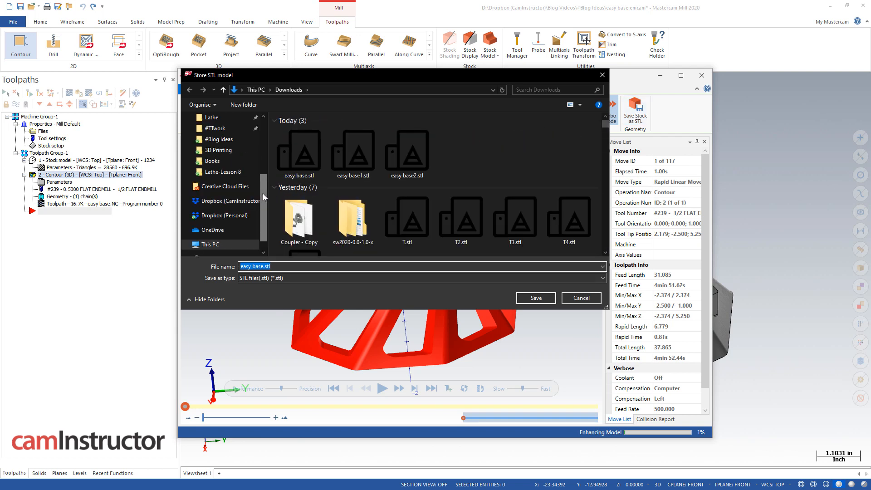
pyautogui.click(220, 150)
pyautogui.write('utton')
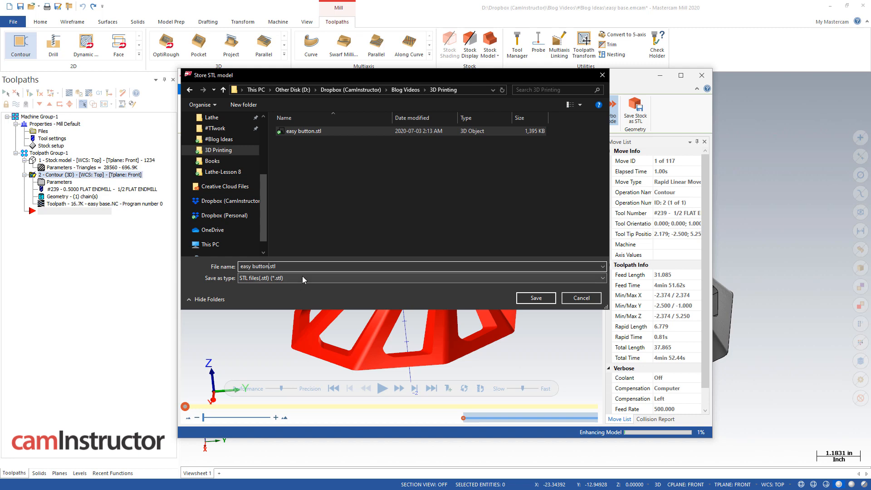
pyautogui.click(535, 298)
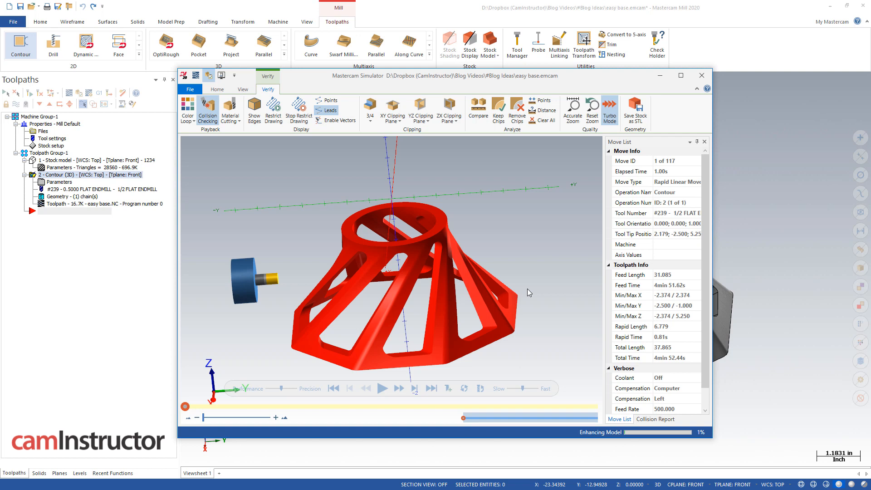
# Check the simulator's Save STL tolerance of 0.001 on the General options page, then close it.
pyautogui.click(635, 110)
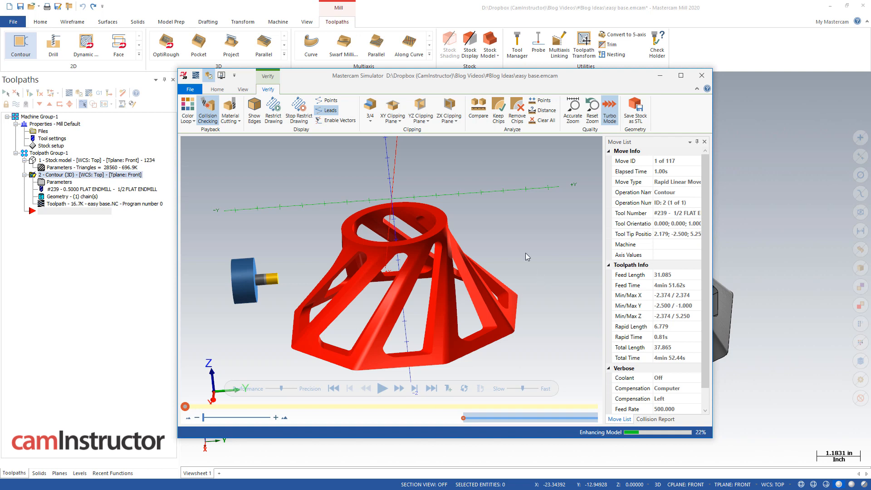
pyautogui.moveTo(266, 188)
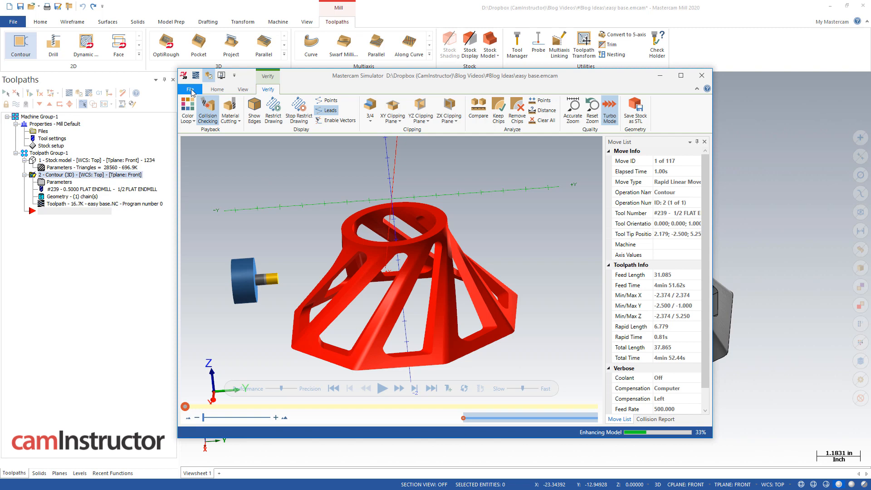
pyautogui.click(191, 90)
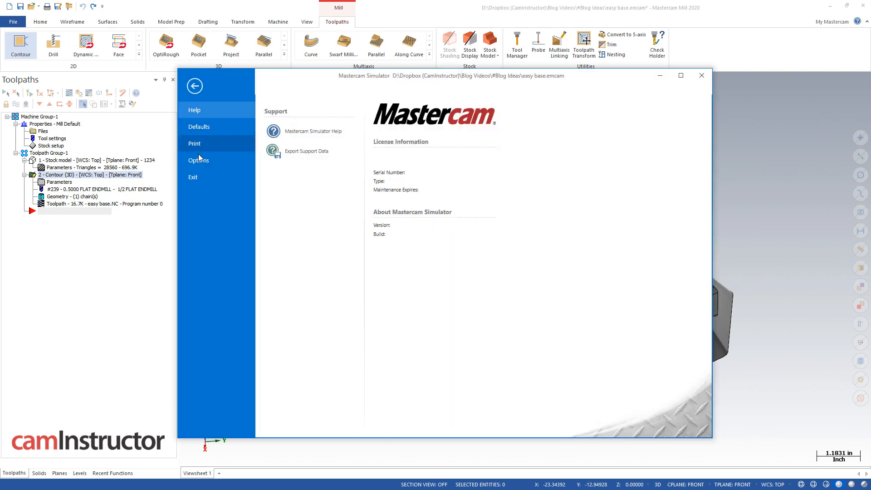
pyautogui.click(198, 159)
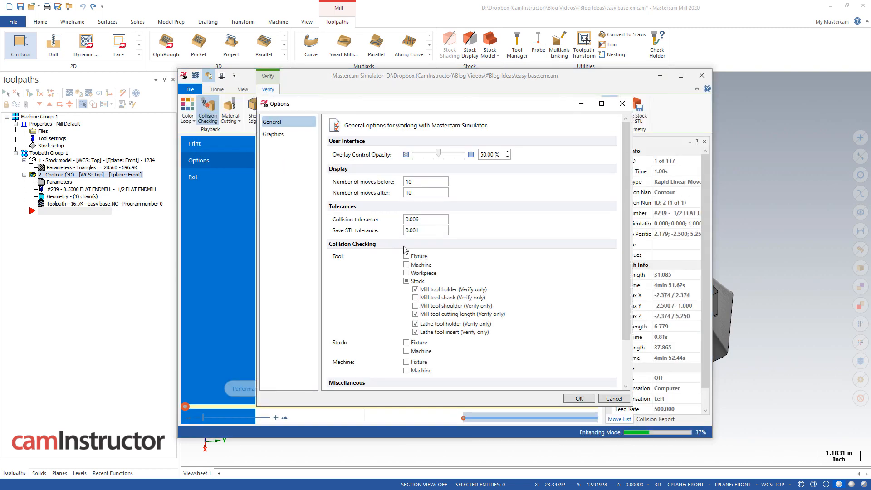
pyautogui.tripleClick(424, 229)
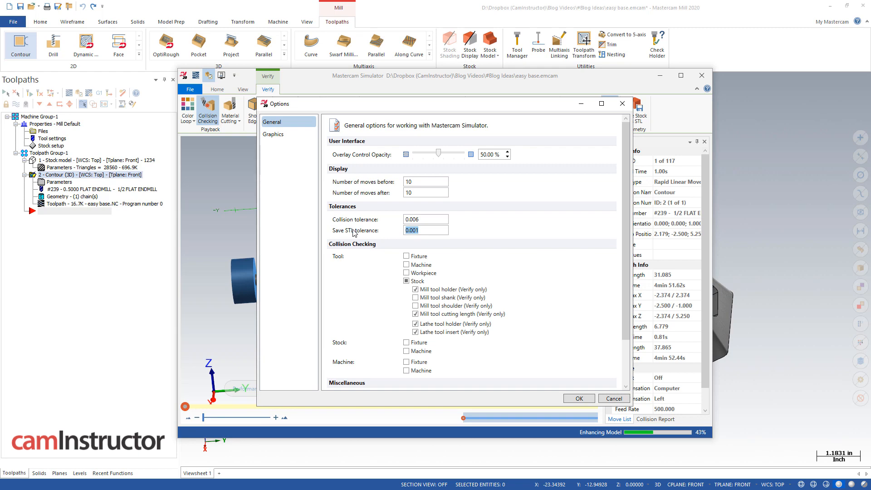
pyautogui.click(578, 398)
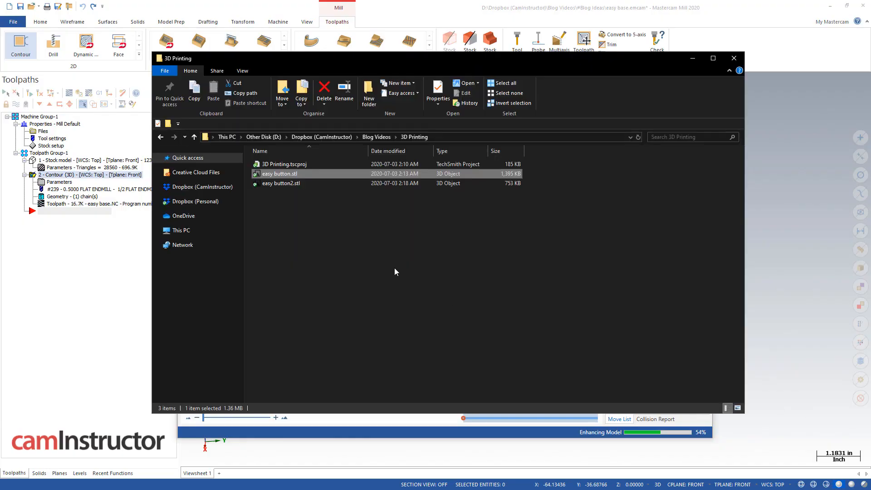
pyautogui.click(280, 183)
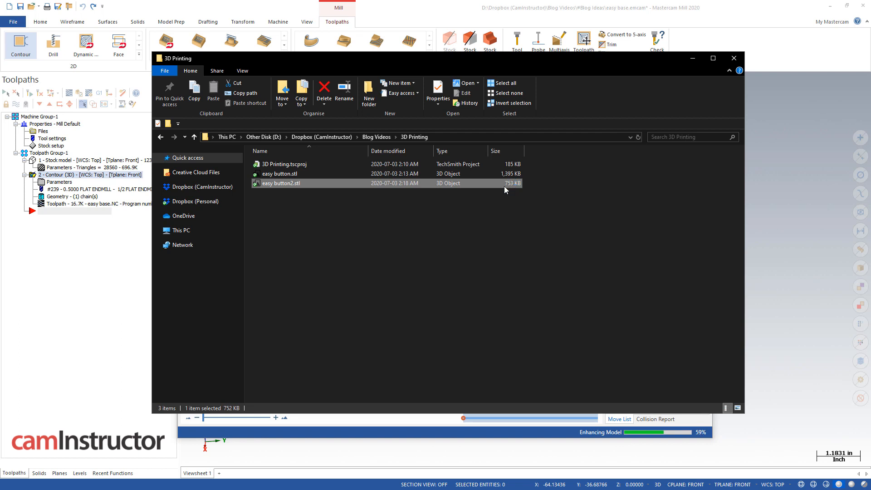
pyautogui.moveTo(391, 227)
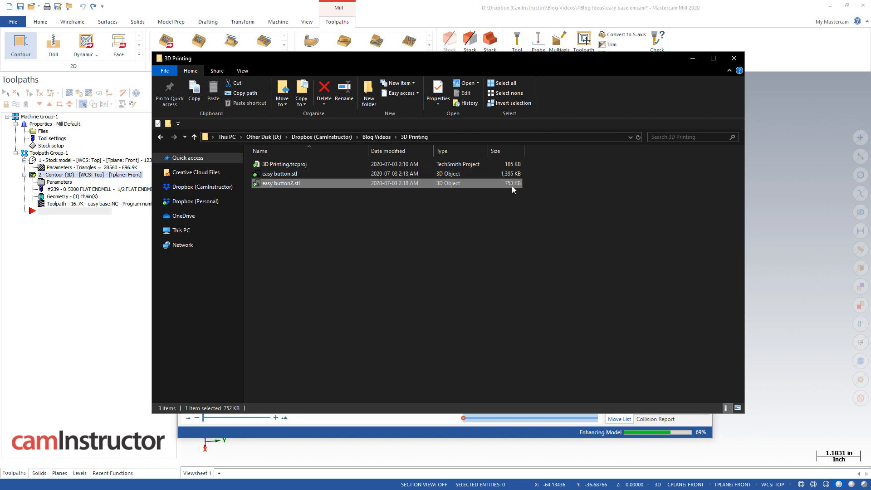
pyautogui.moveTo(609, 64)
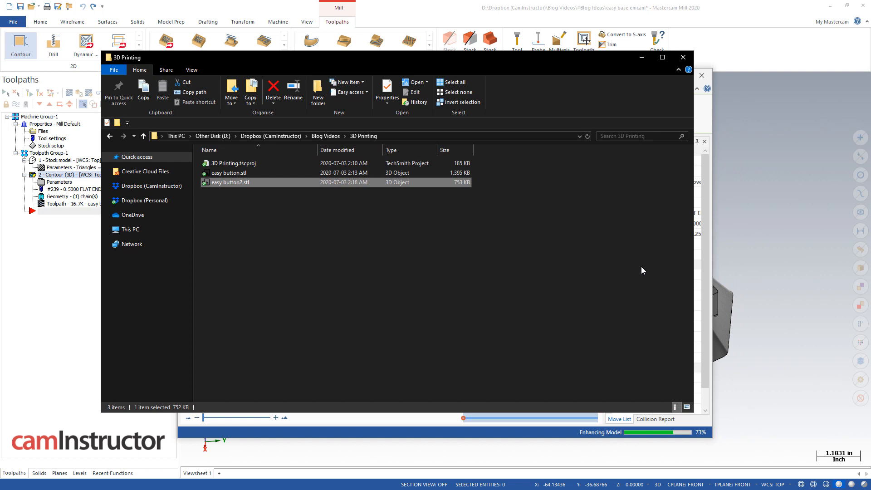
pyautogui.moveTo(633, 175)
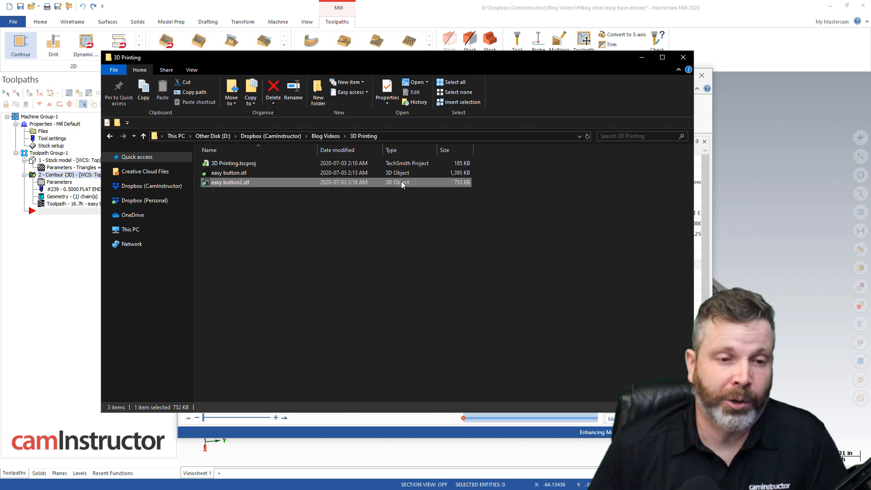
pyautogui.moveTo(460, 213)
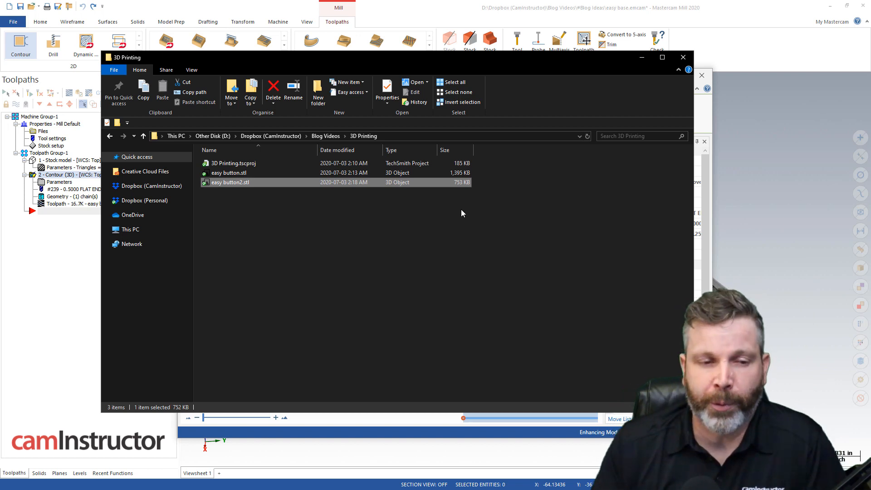